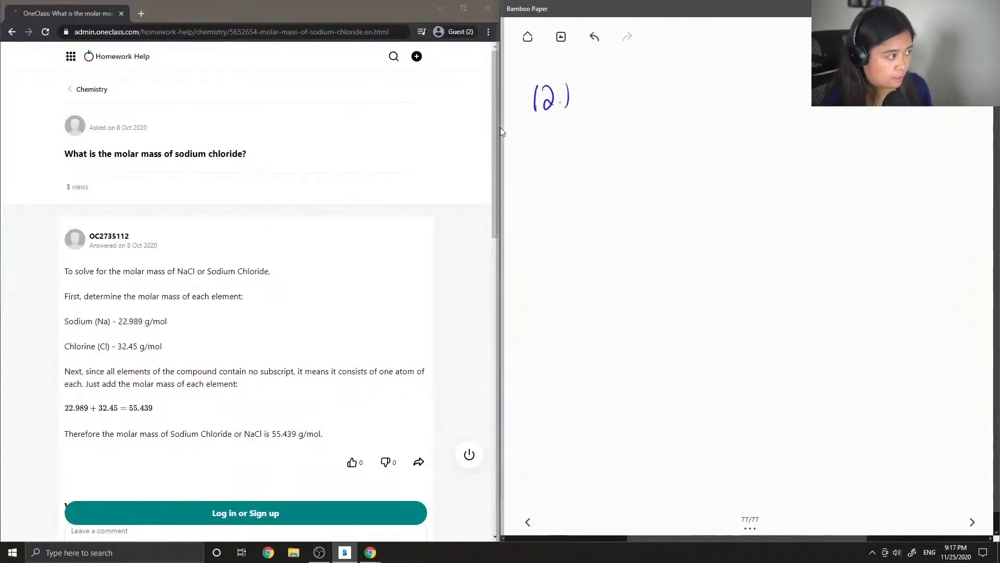
pyautogui.moveTo(502, 195)
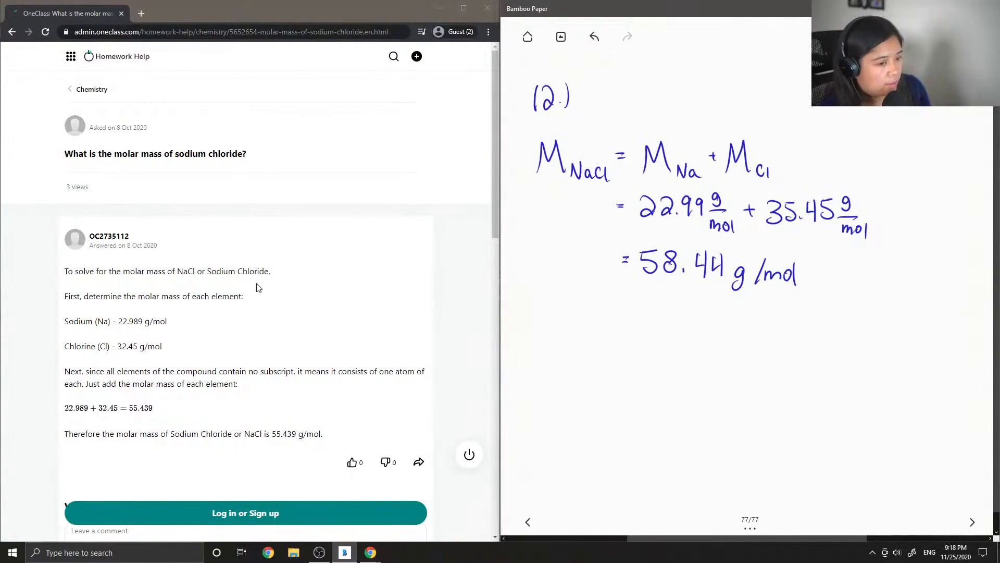
pyautogui.scroll(-3)
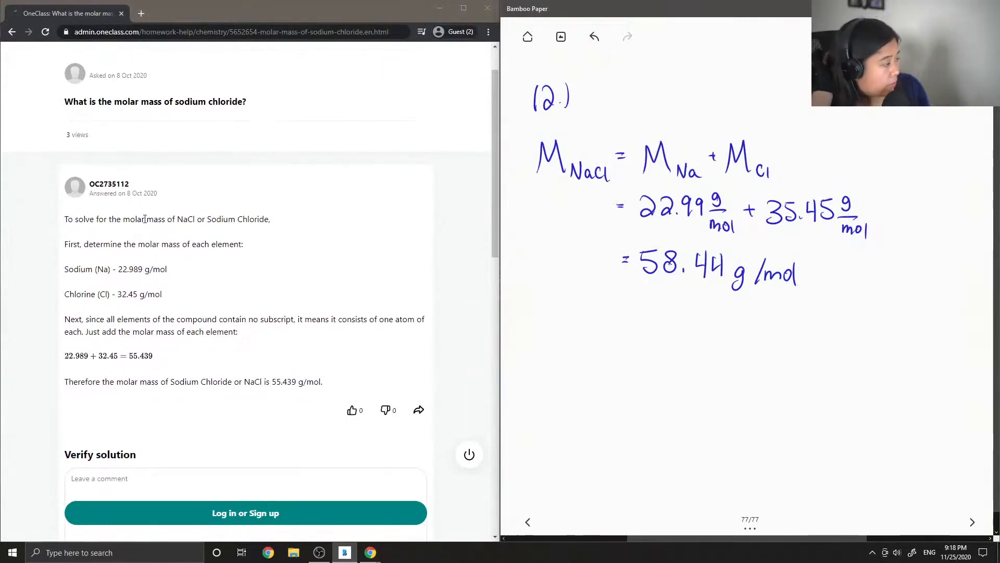
pyautogui.moveTo(121, 216)
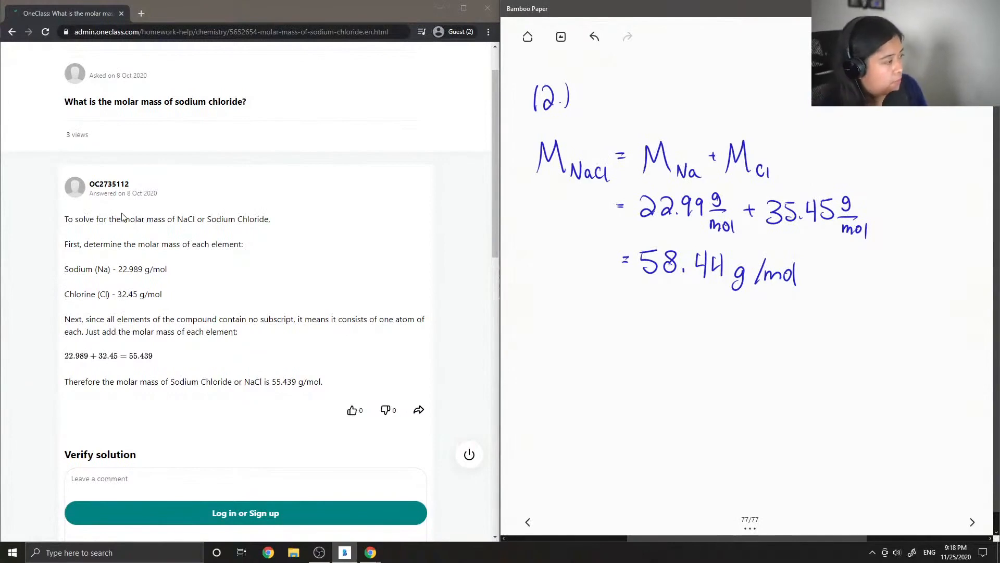
pyautogui.moveTo(108, 279)
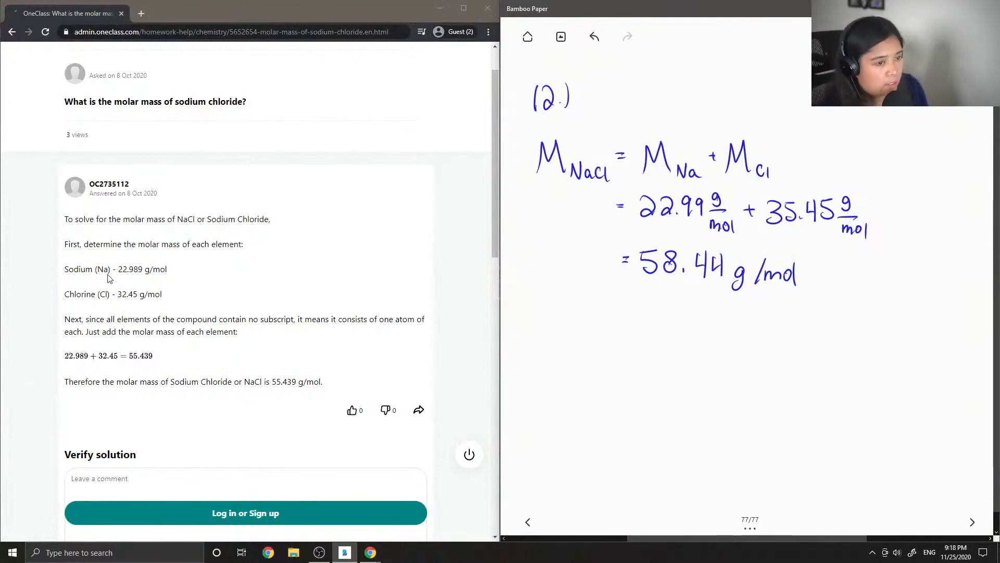
pyautogui.moveTo(151, 291)
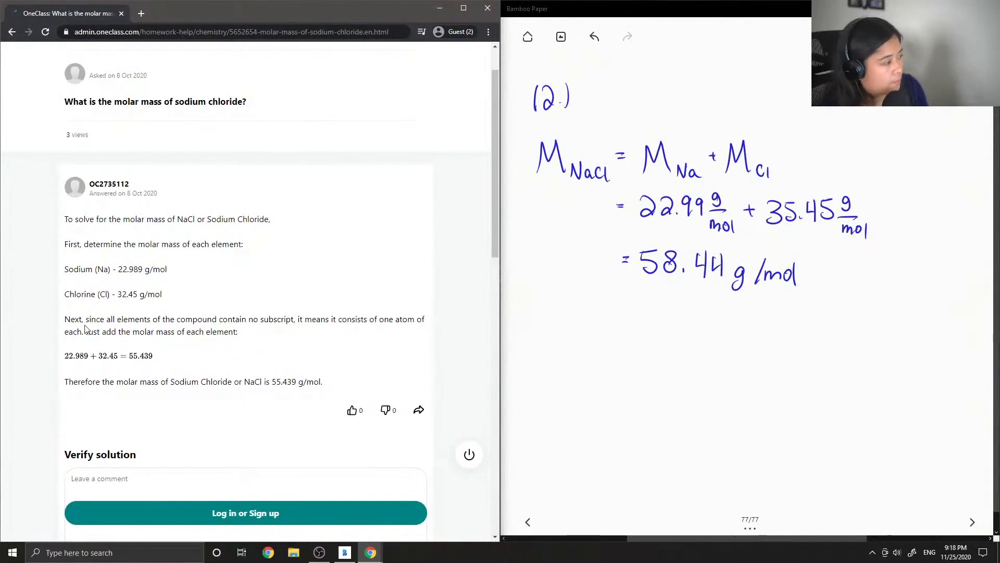
pyautogui.moveTo(155, 319)
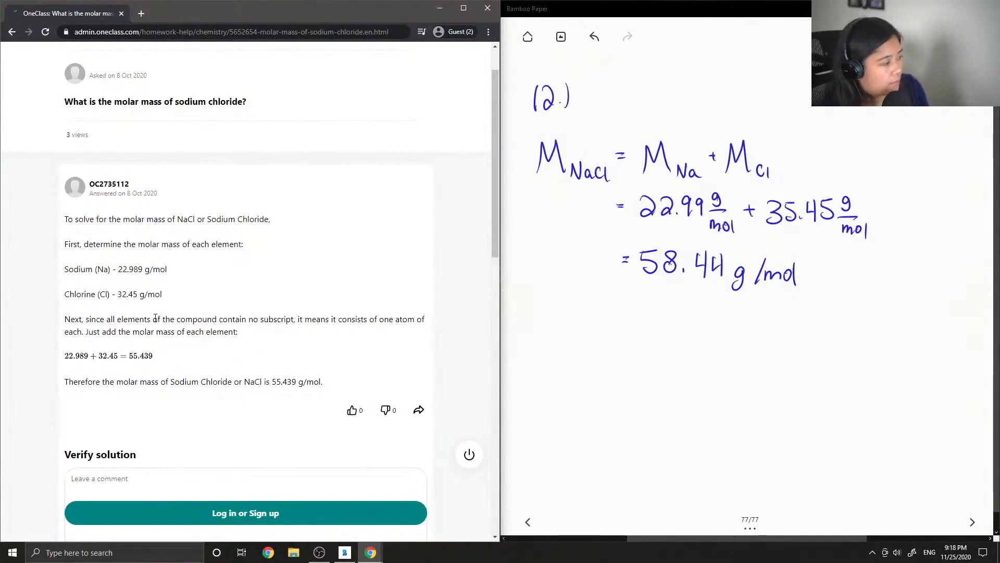
pyautogui.scroll(-3)
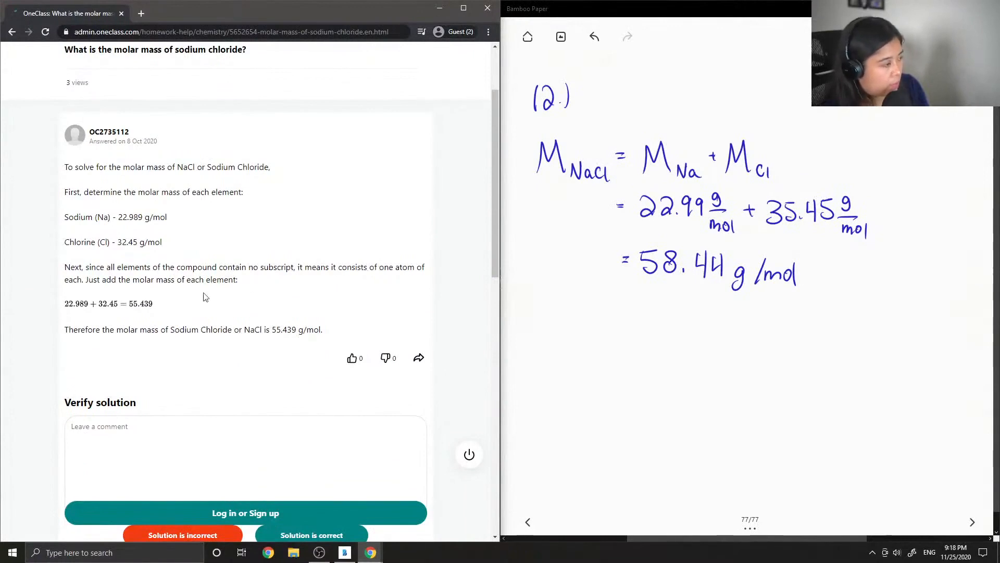
pyautogui.moveTo(123, 290)
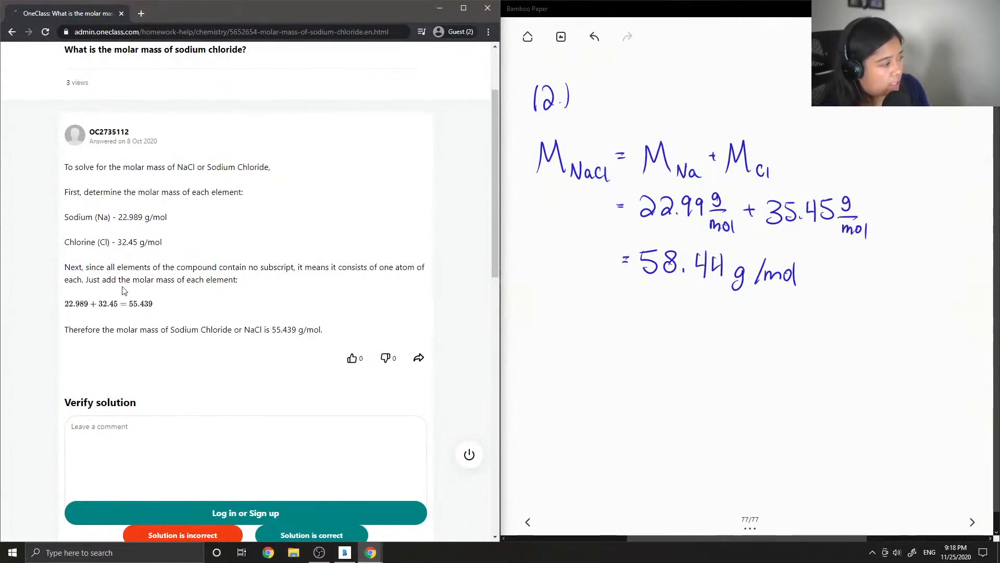
pyautogui.scroll(-3)
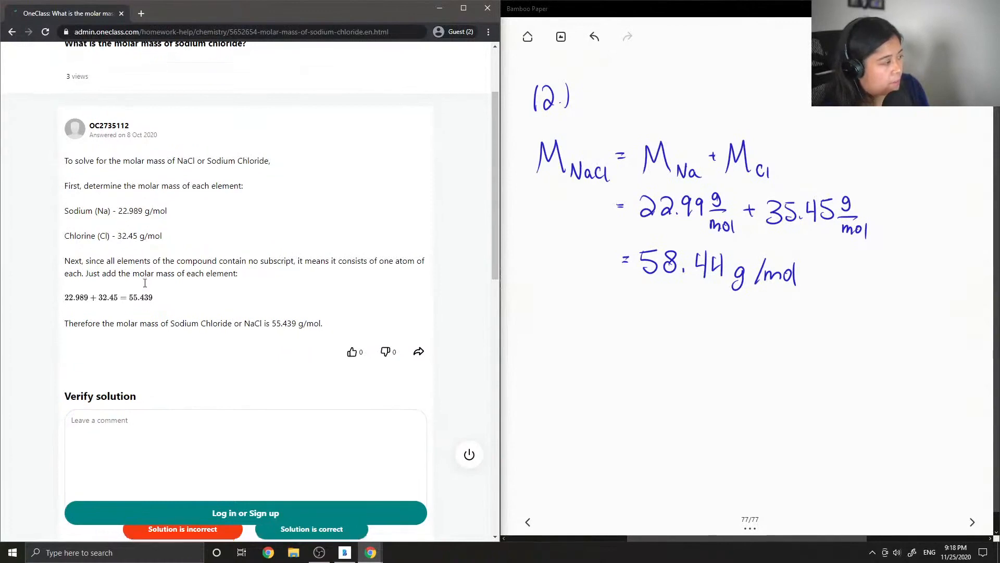
pyautogui.scroll(-3)
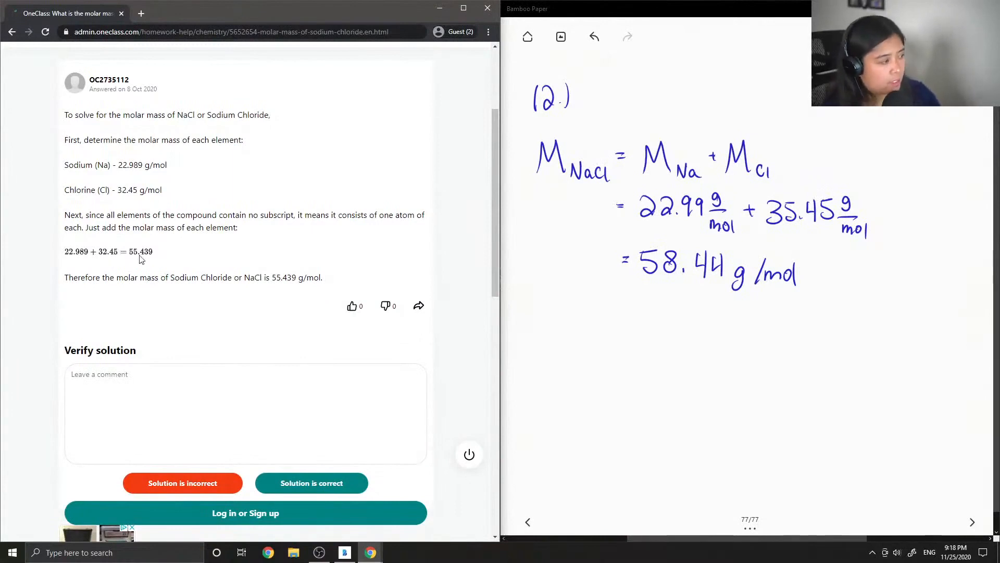
pyautogui.moveTo(148, 271)
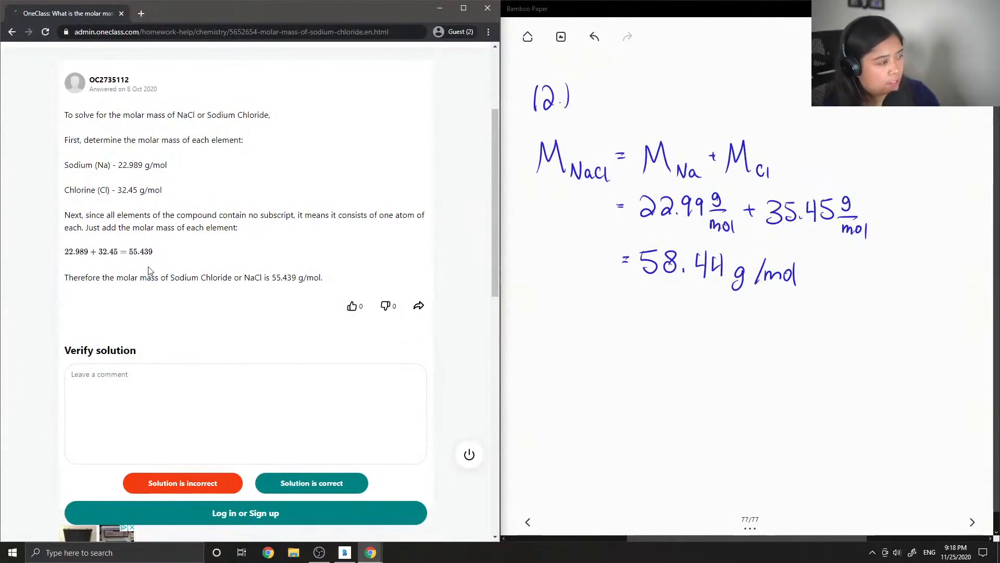
pyautogui.moveTo(177, 366)
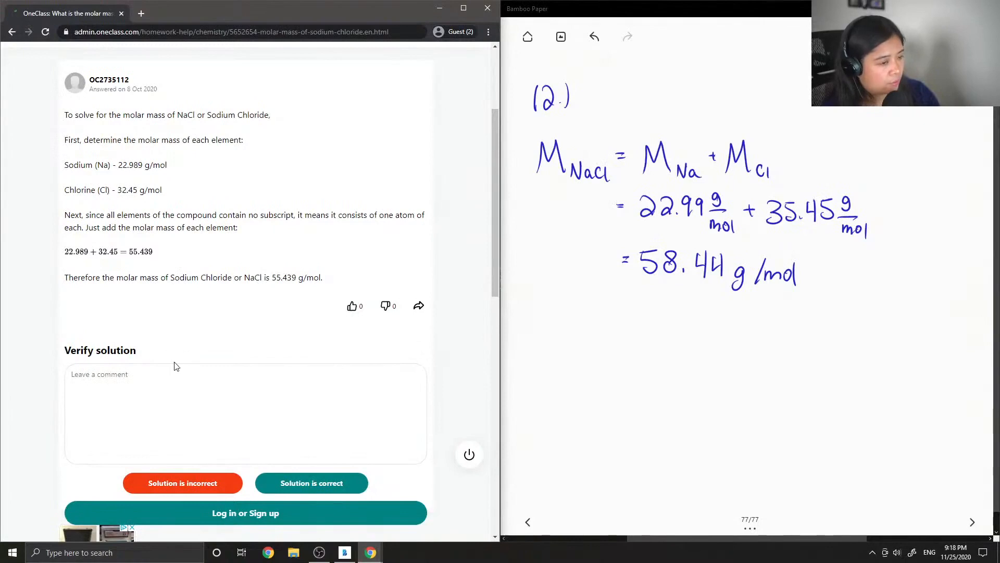
pyautogui.scroll(-3)
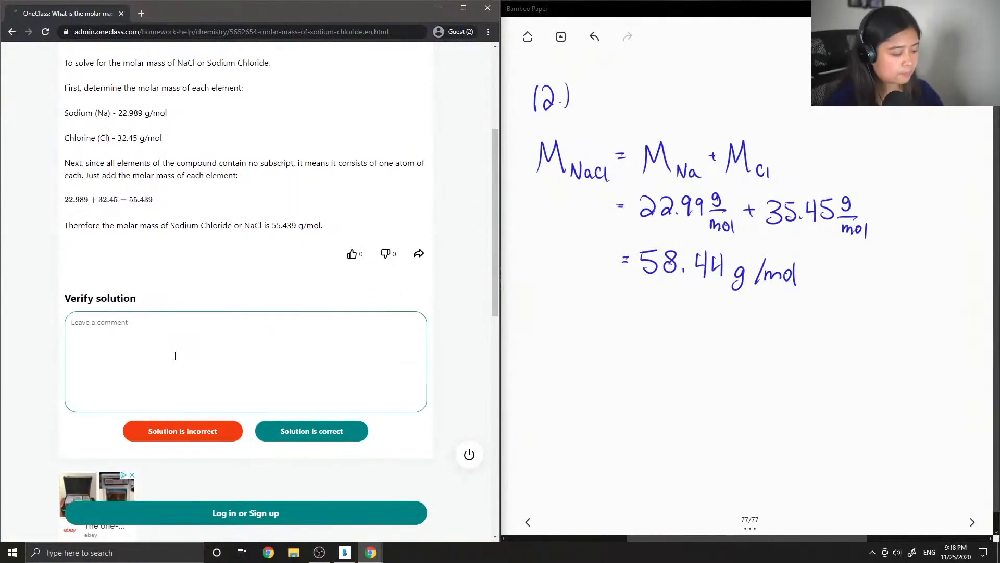
# Step: Begin the comment: 'The explanation is correct. Cl is 35.45 g/mol'
pyautogui.write('The')
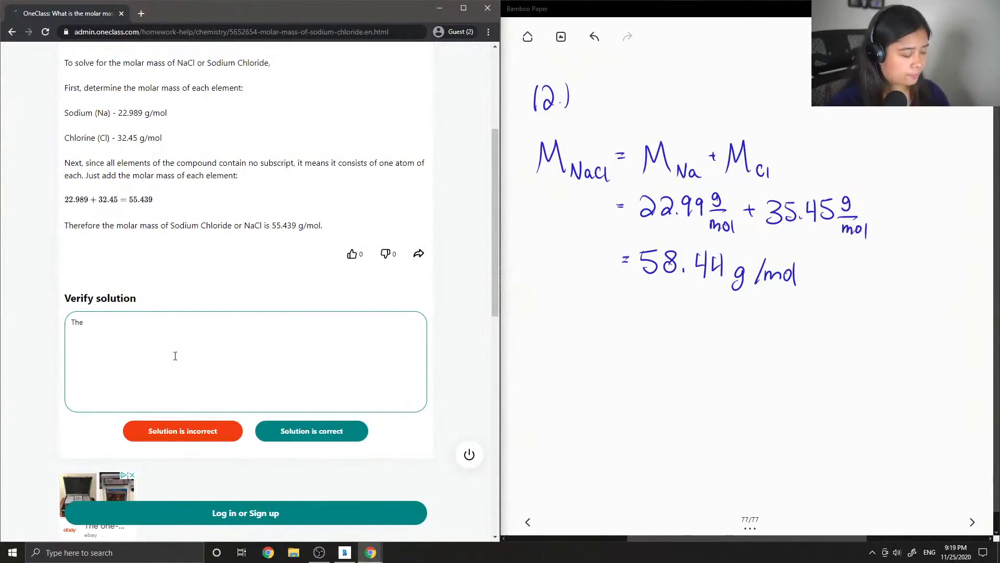
pyautogui.write('explanation')
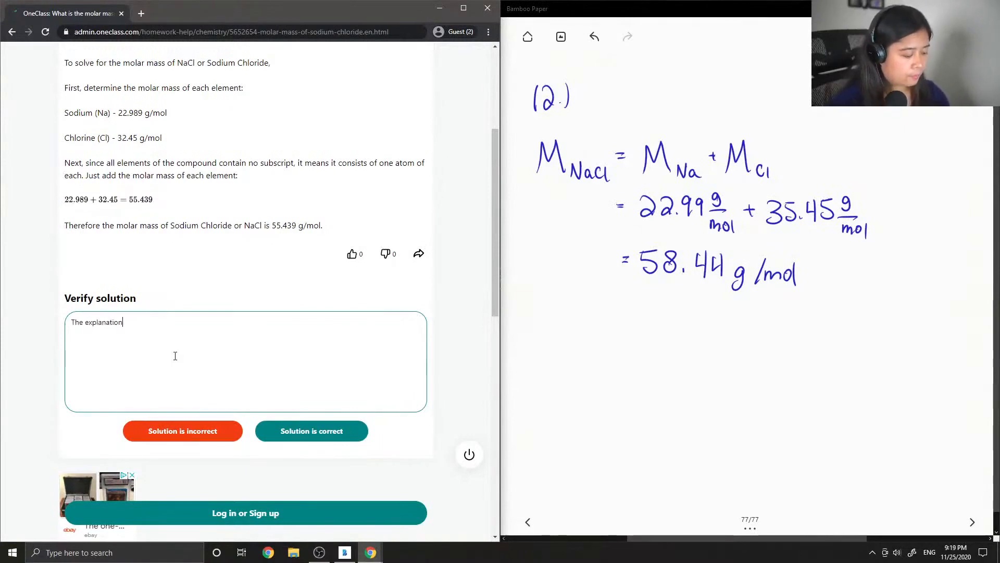
pyautogui.write('is correct.')
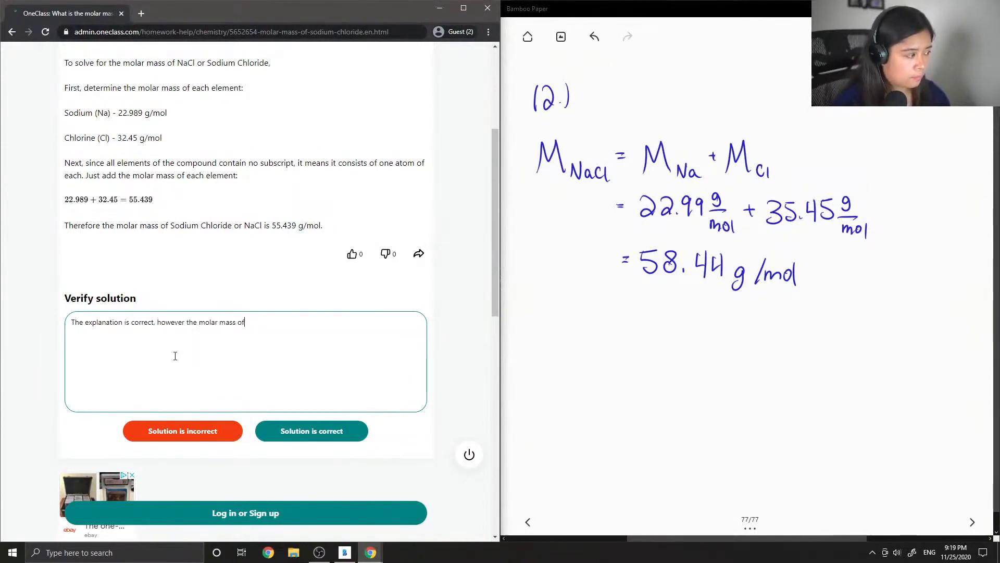
pyautogui.write('Cl')
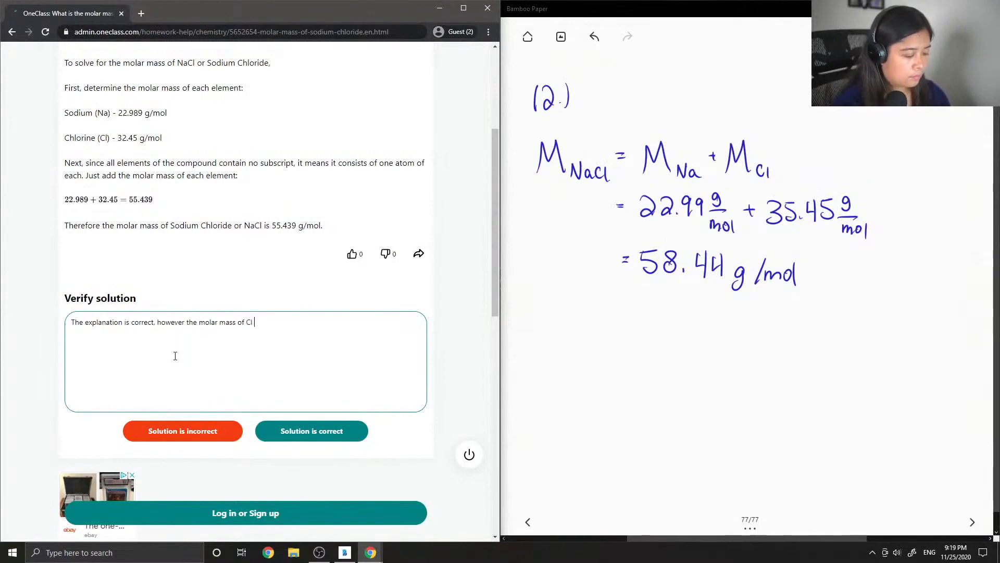
pyautogui.write('is 35')
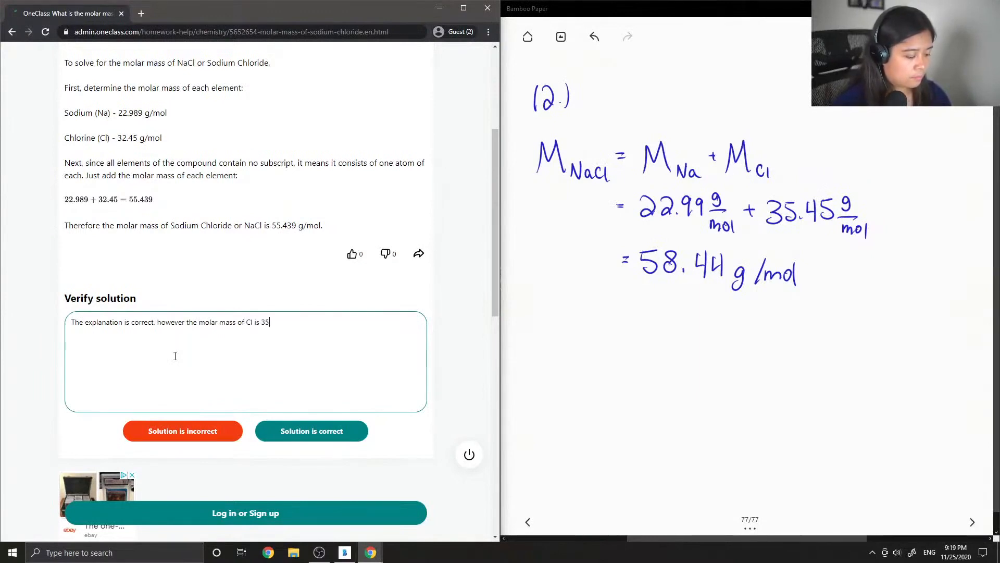
pyautogui.write('.45 g')
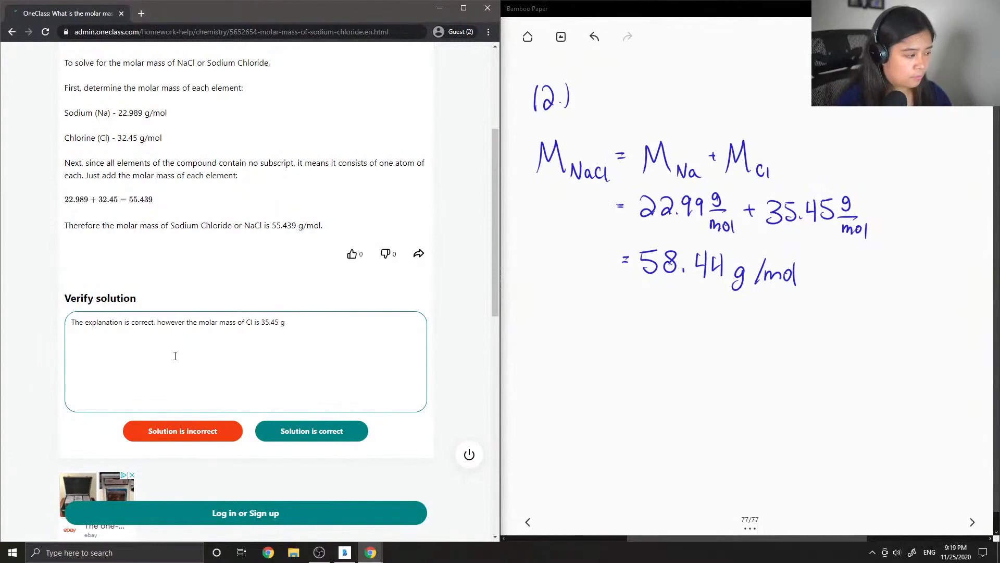
pyautogui.write('/mol')
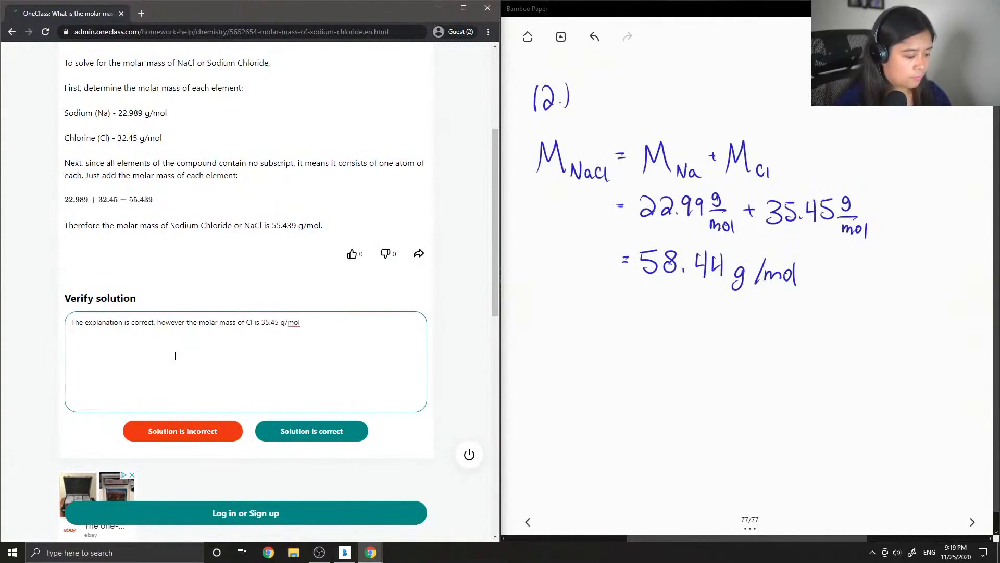
# Step: Add that NaCl's molar mass is 22. + 35.45 = 58.44 g, and mark the solution incorrect
pyautogui.write('Theref')
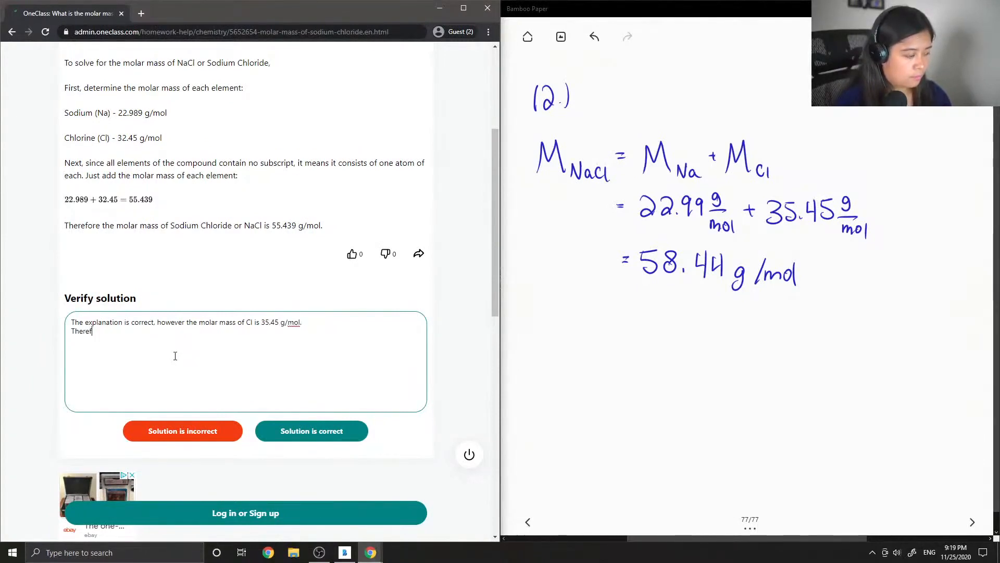
pyautogui.write('ore the molar m')
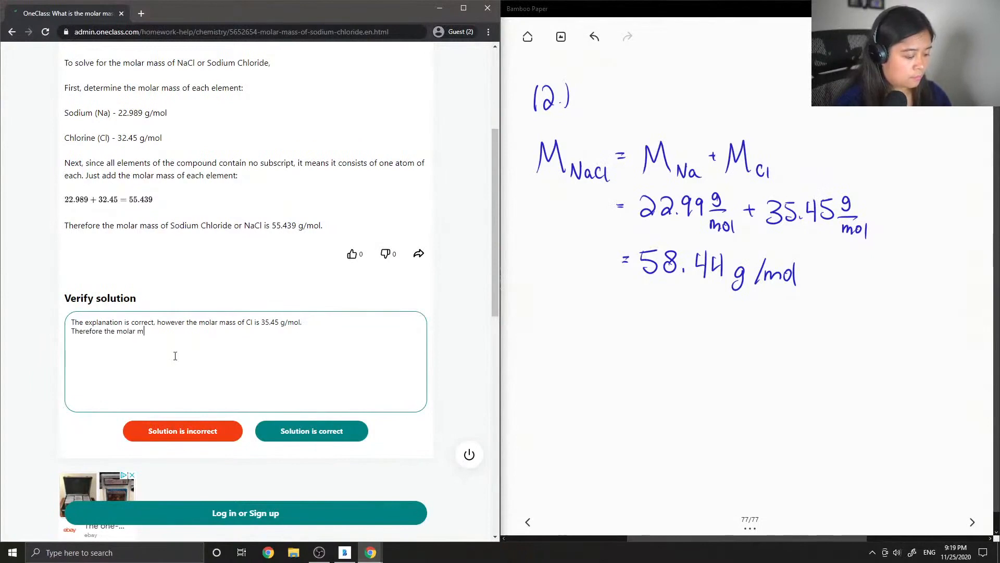
pyautogui.write('ass of Na')
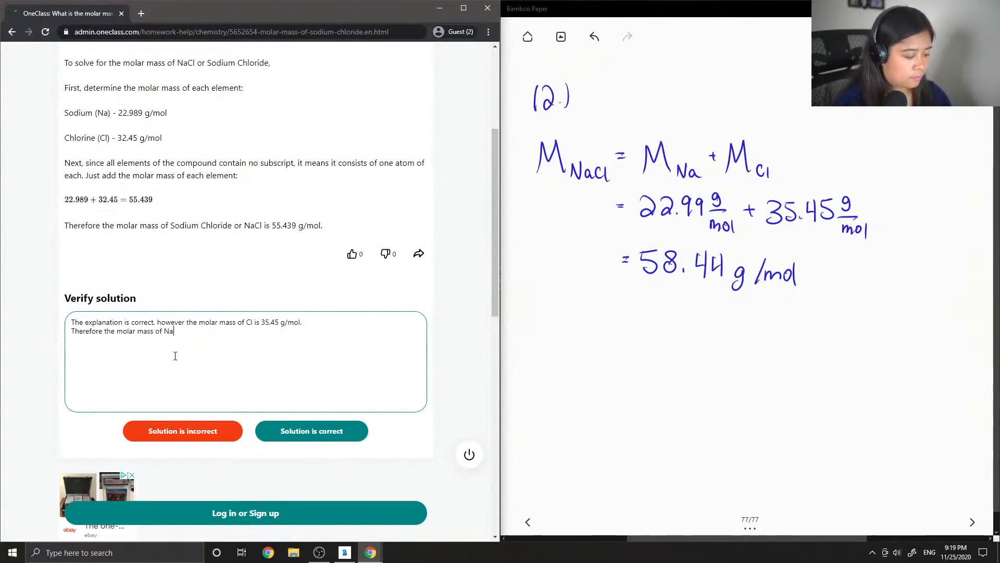
pyautogui.write('Cl =')
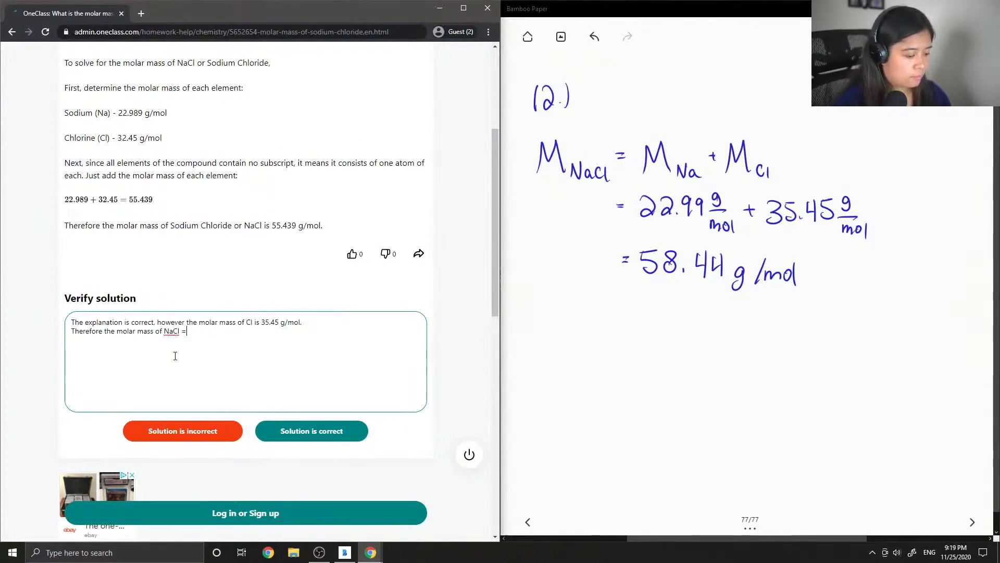
pyautogui.write('22.99 g/mo')
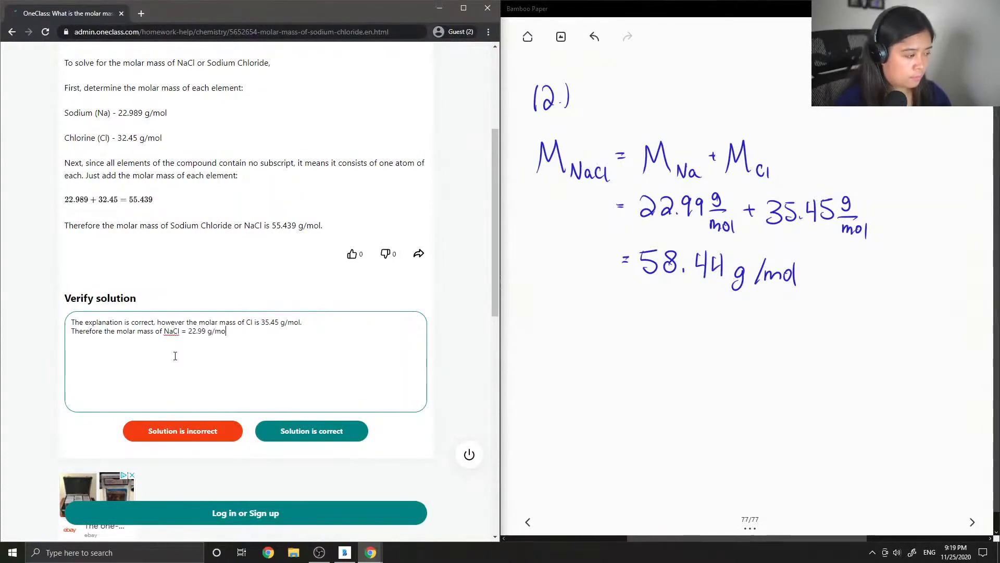
pyautogui.write('+')
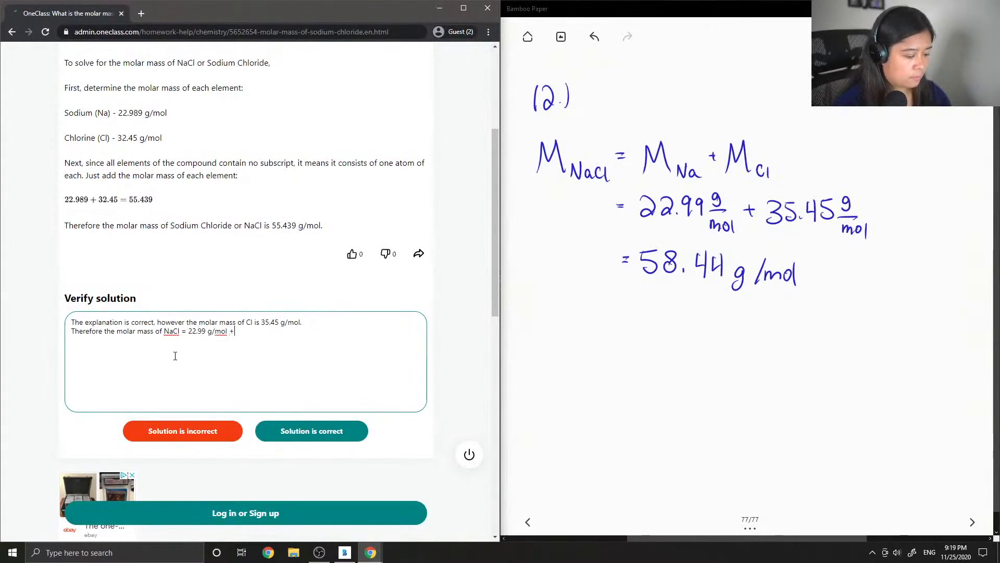
pyautogui.write('35')
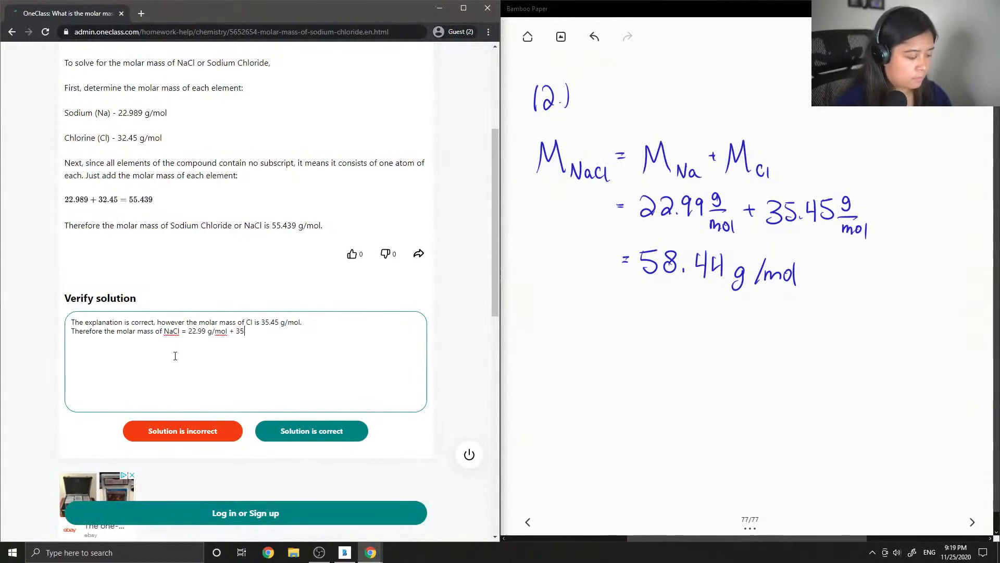
pyautogui.write('.45 g/mol =')
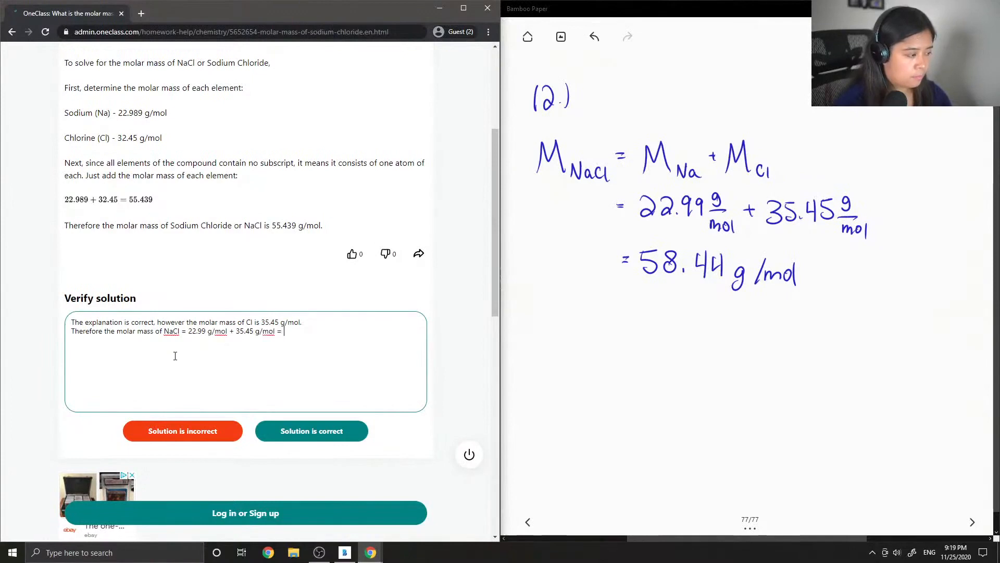
pyautogui.write('58')
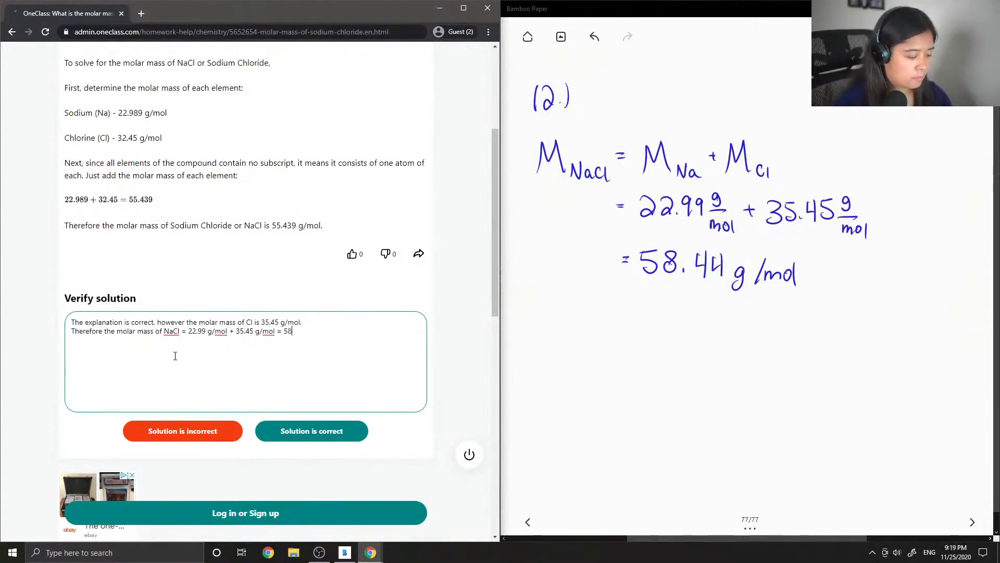
pyautogui.write('.44 g/mol.')
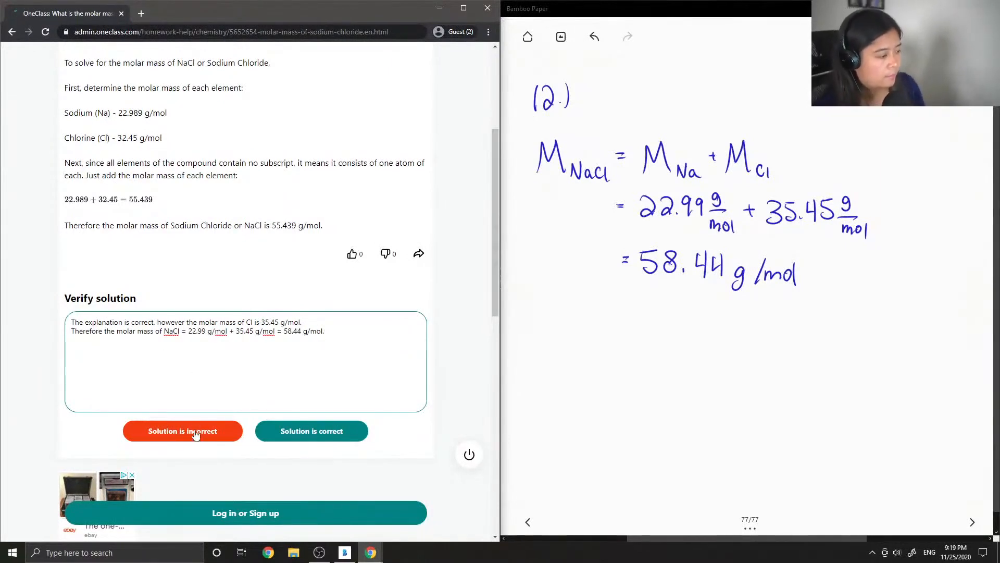
pyautogui.click(182, 430)
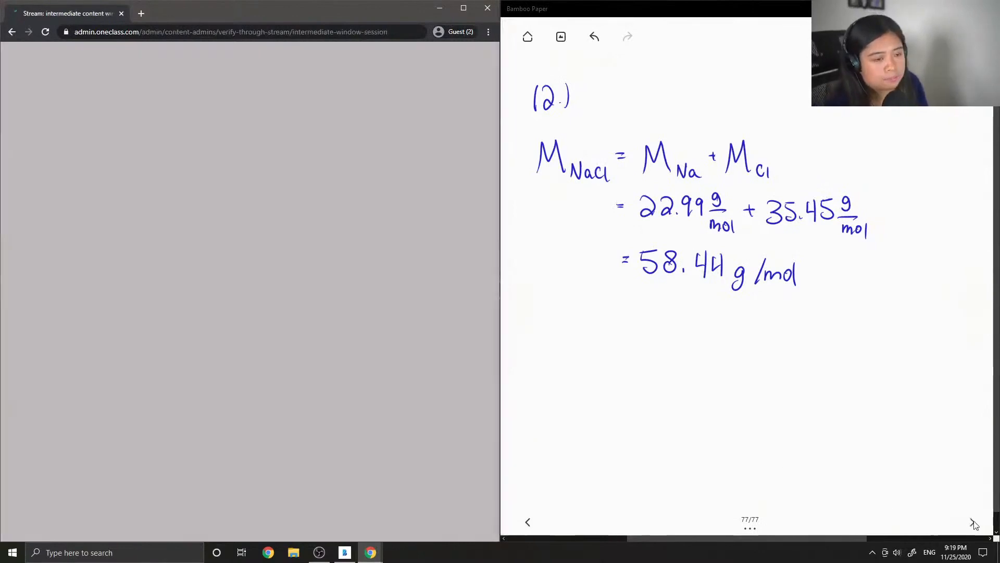